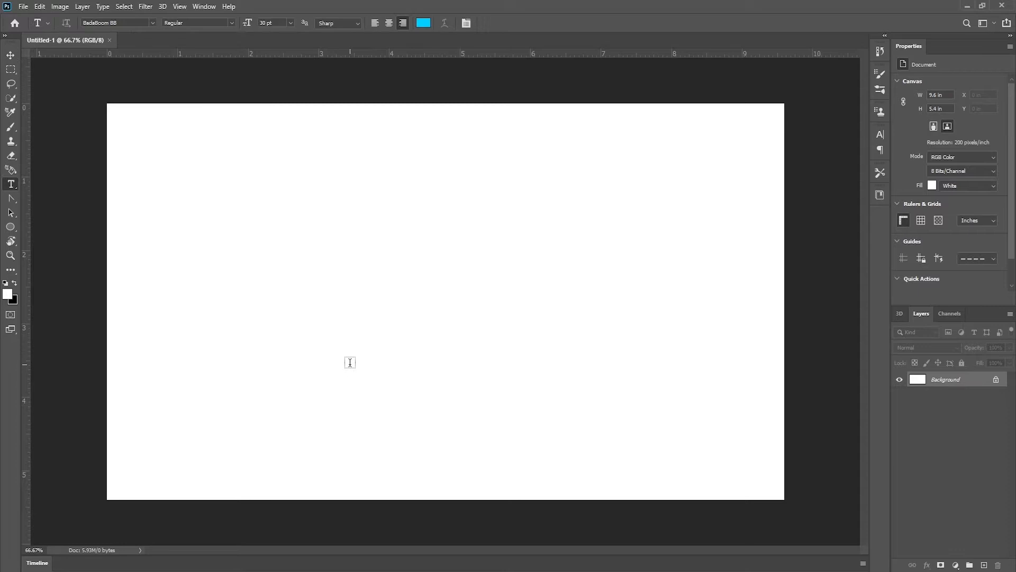
Step: Type the word TWISTED on the canvas in Badaboom BB
{"action": "left_click", "coordinate": [350, 355]}
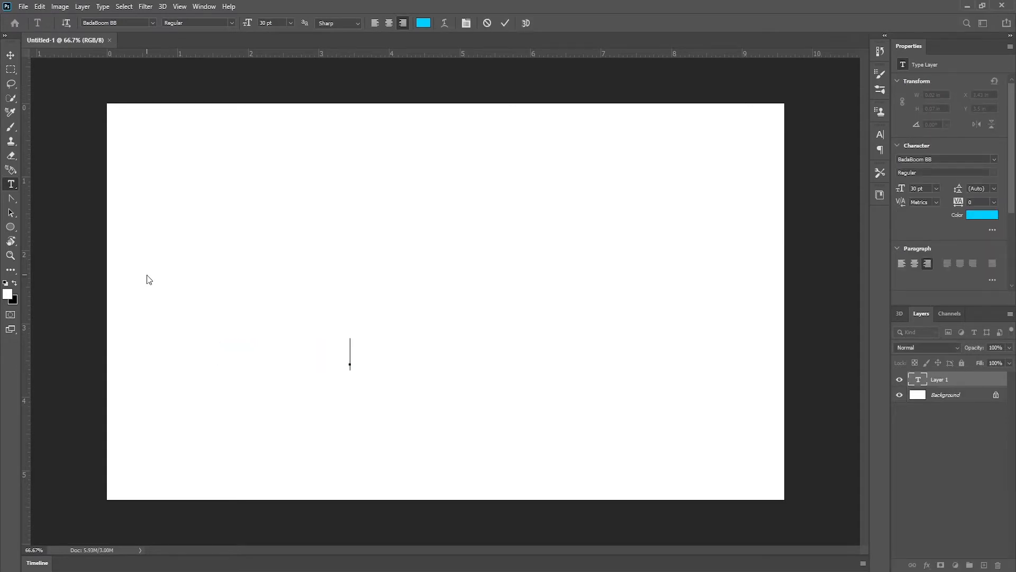
{"action": "type", "text": "TWISTED"}
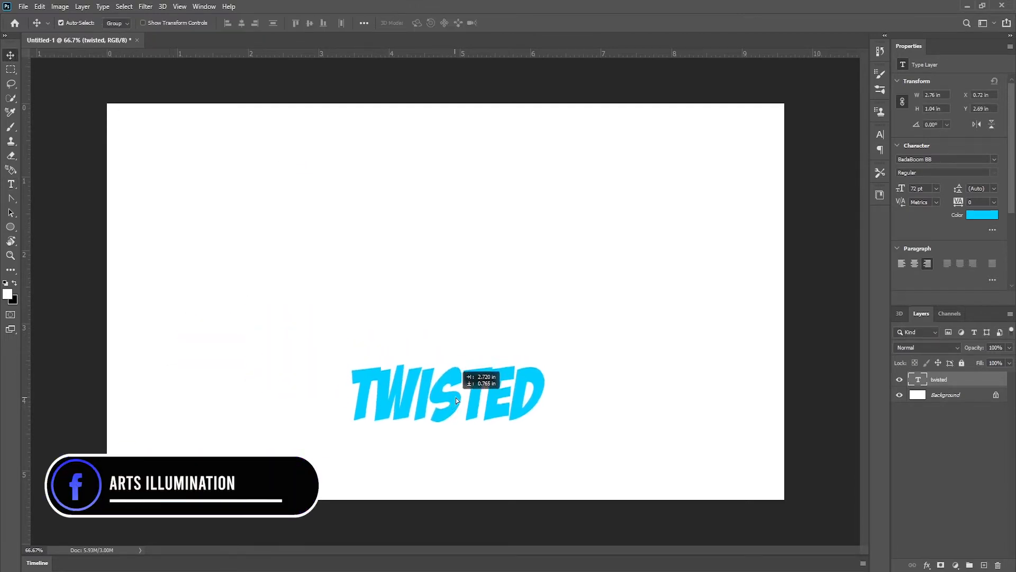
Step: Extrude TWISTED into 3D and deform it with twist, 90% taper and 180° vertical angle
{"action": "left_click", "coordinate": [162, 6]}
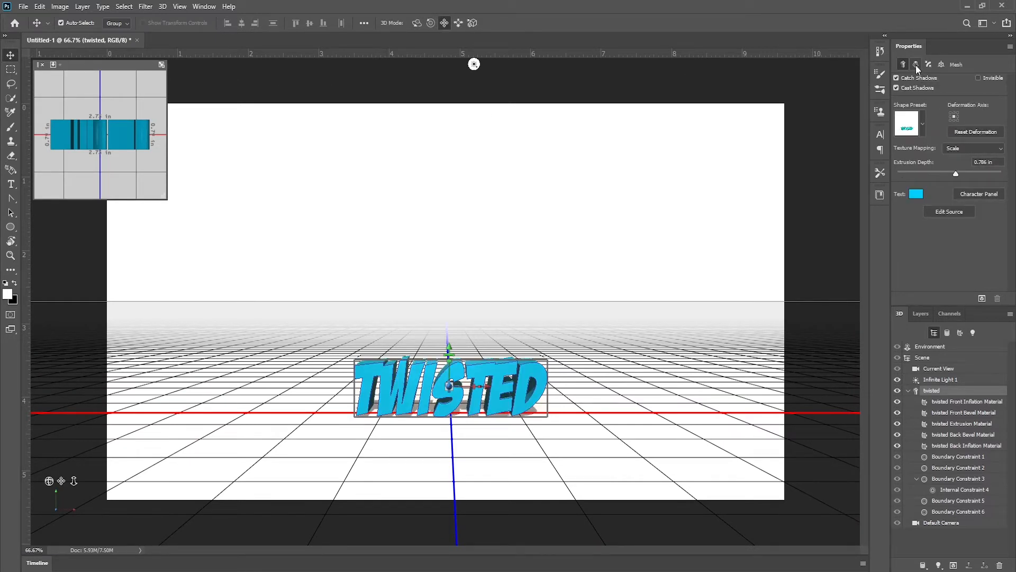
{"action": "left_click", "coordinate": [916, 64]}
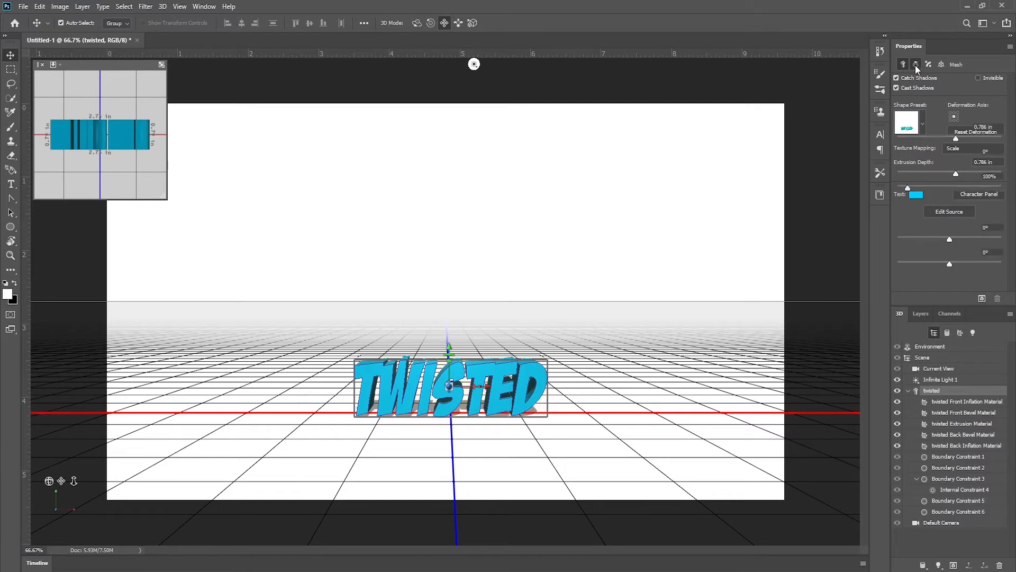
{"action": "left_click", "coordinate": [916, 64]}
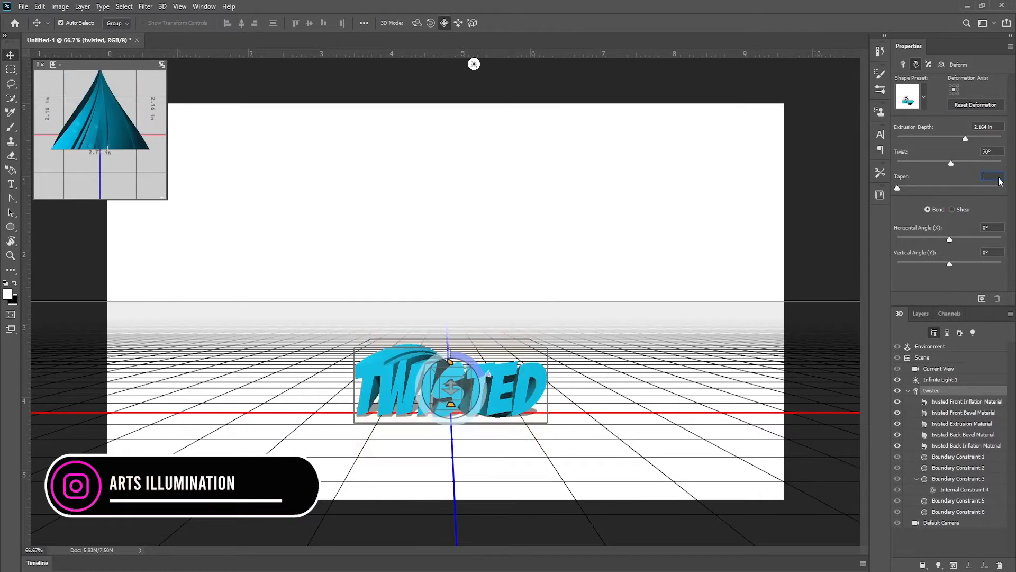
{"action": "type", "text": "90"}
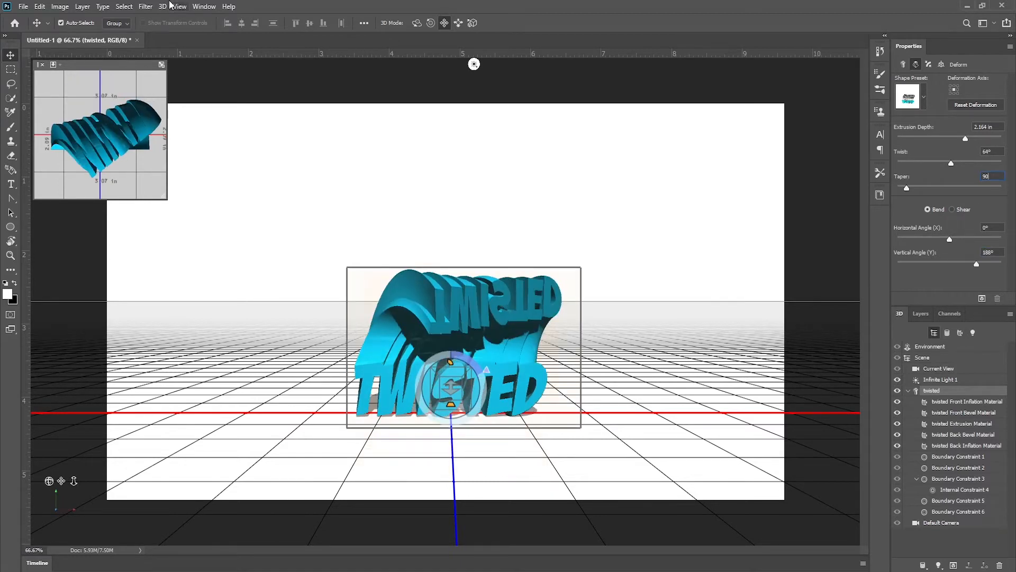
Step: Export the 3D layer as a Wavefront OBJ file named 'twist letter'
{"action": "left_click", "coordinate": [163, 5]}
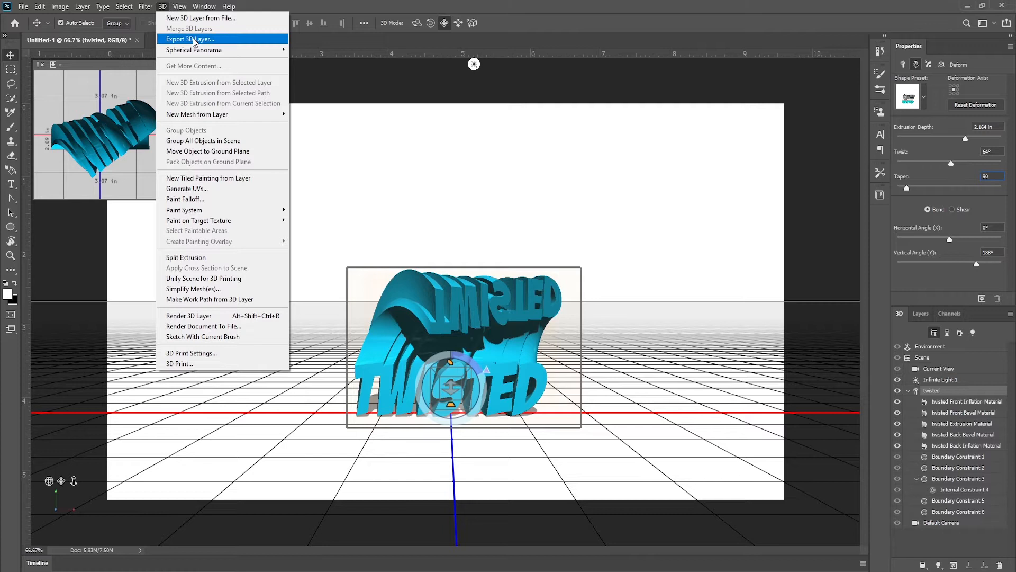
{"action": "left_click", "coordinate": [191, 39]}
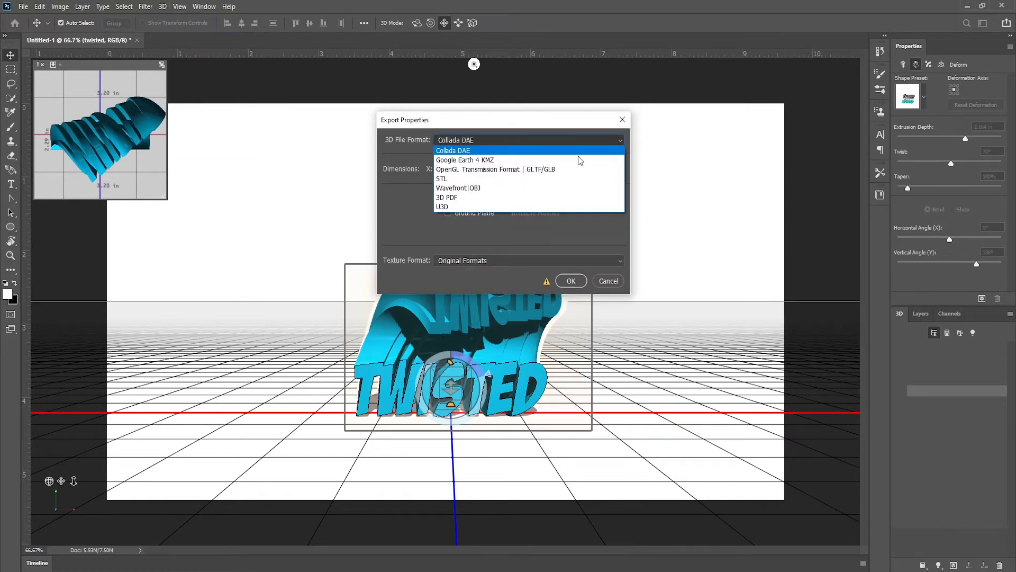
{"action": "left_click", "coordinate": [458, 187]}
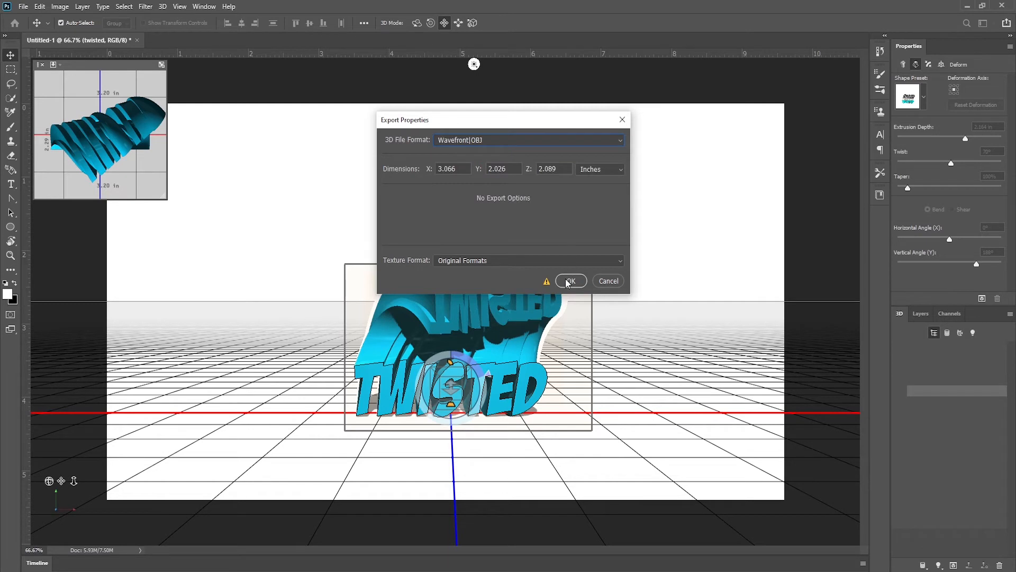
{"action": "left_click", "coordinate": [569, 280]}
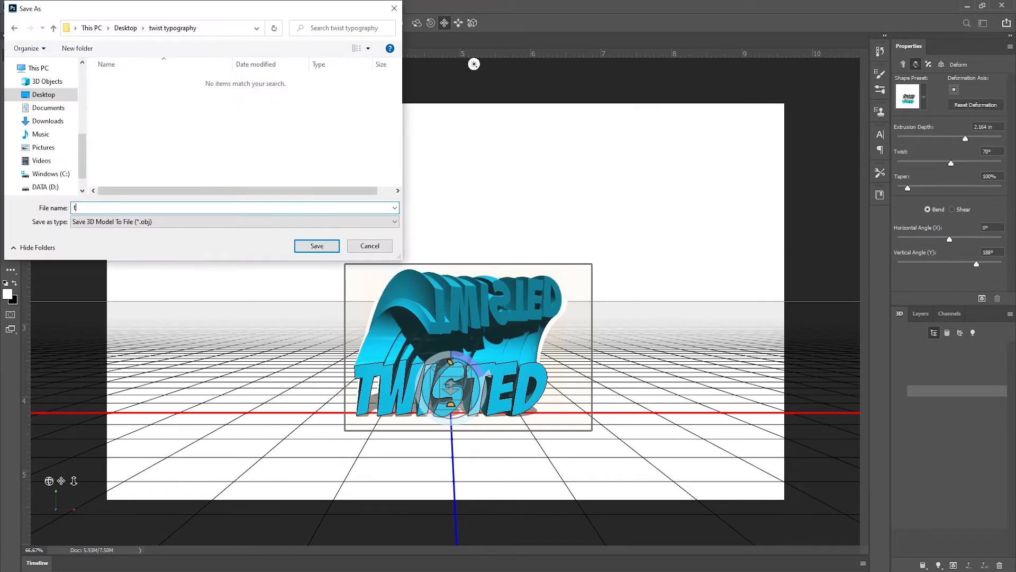
{"action": "type", "text": "wist let"}
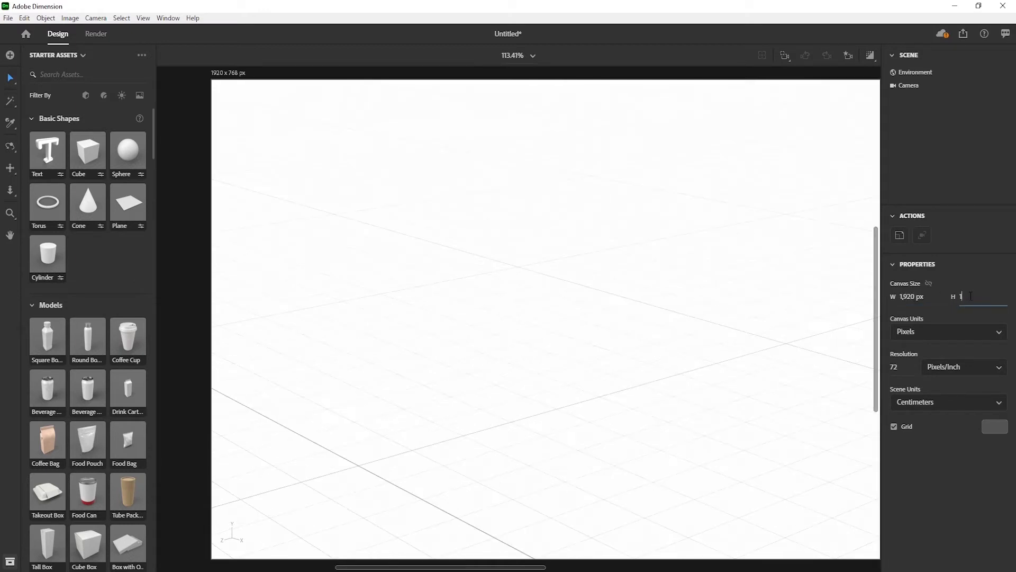
Step: Set the Dimension canvas height to 1080 px and fit the canvas in view
{"action": "type", "text": "1080"}
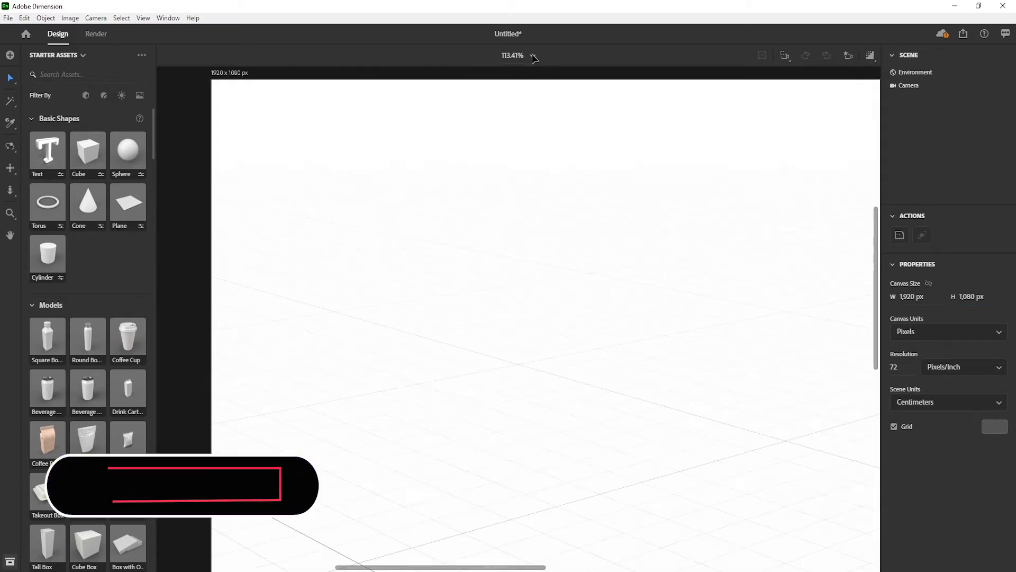
{"action": "left_click", "coordinate": [915, 72]}
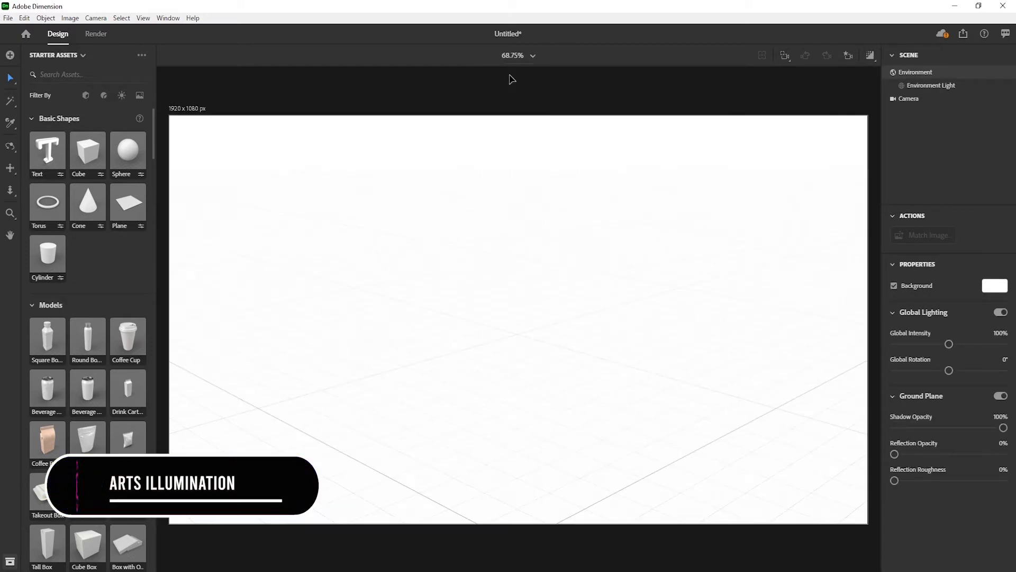
{"action": "left_click", "coordinate": [8, 17]}
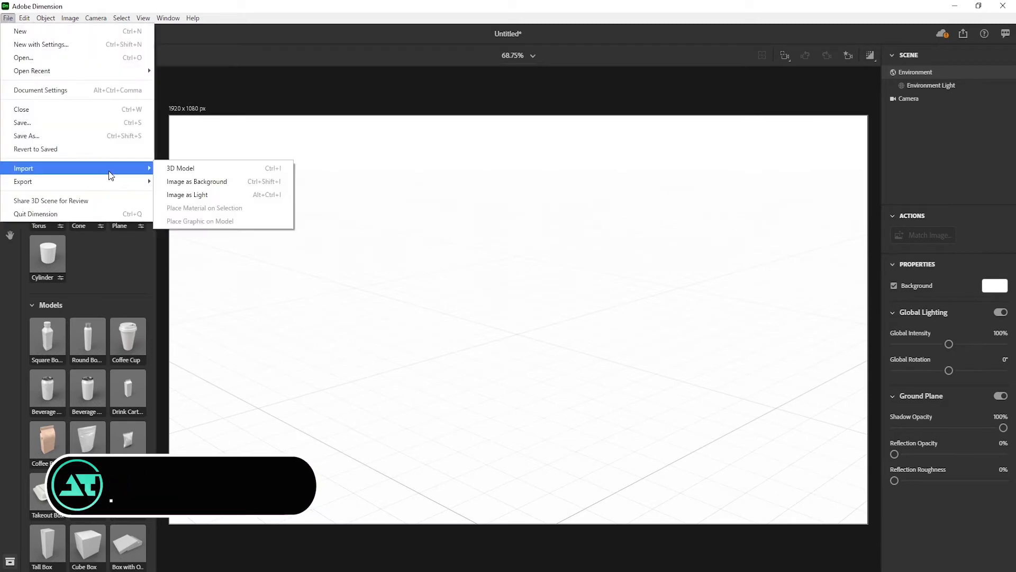
Step: Import the twist letter OBJ model into the Dimension scene
{"action": "left_click", "coordinate": [180, 168]}
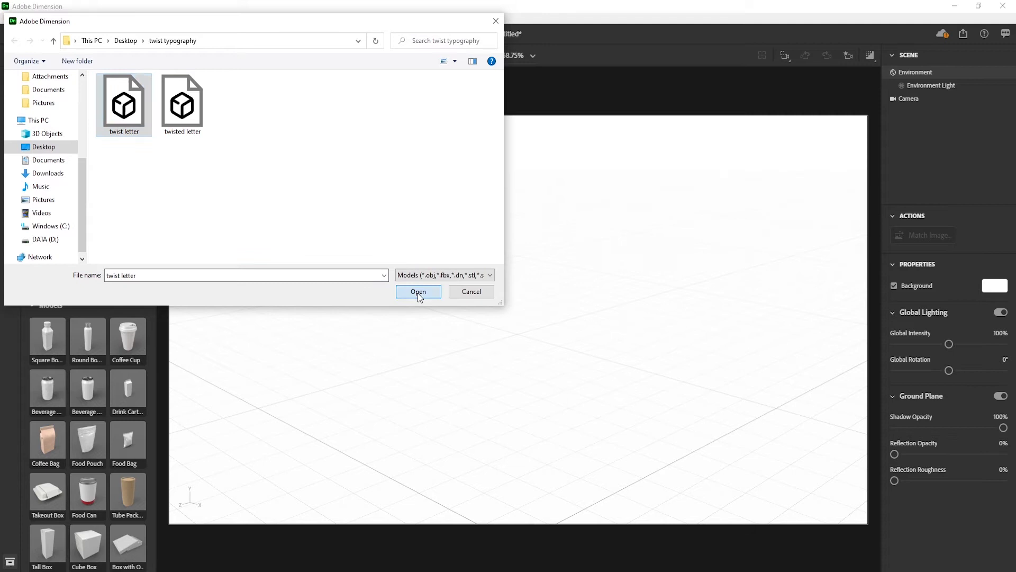
{"action": "left_click", "coordinate": [418, 292]}
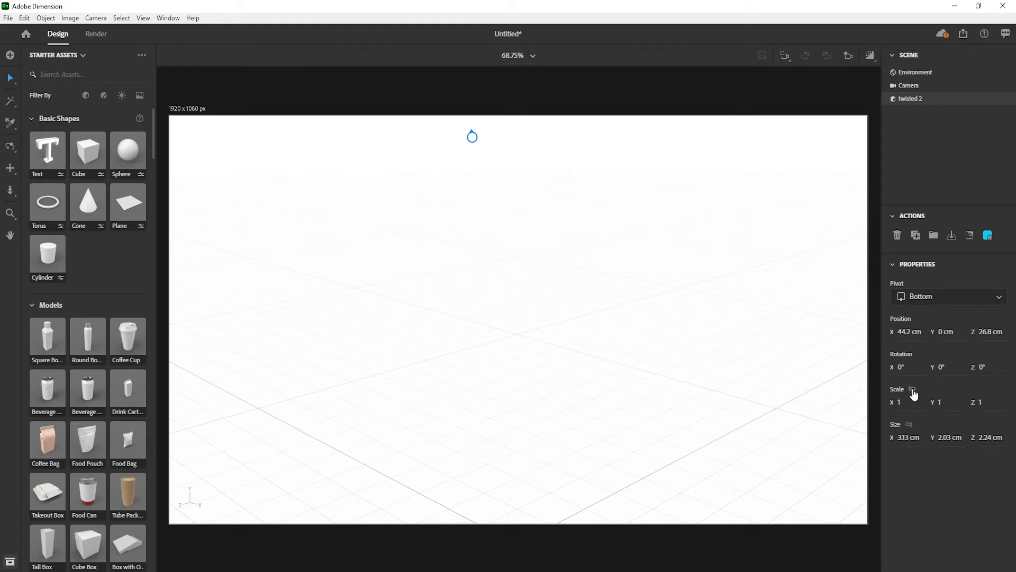
Step: Scale the model uniformly to 80 and place it at 80 cm height
{"action": "left_click", "coordinate": [908, 402]}
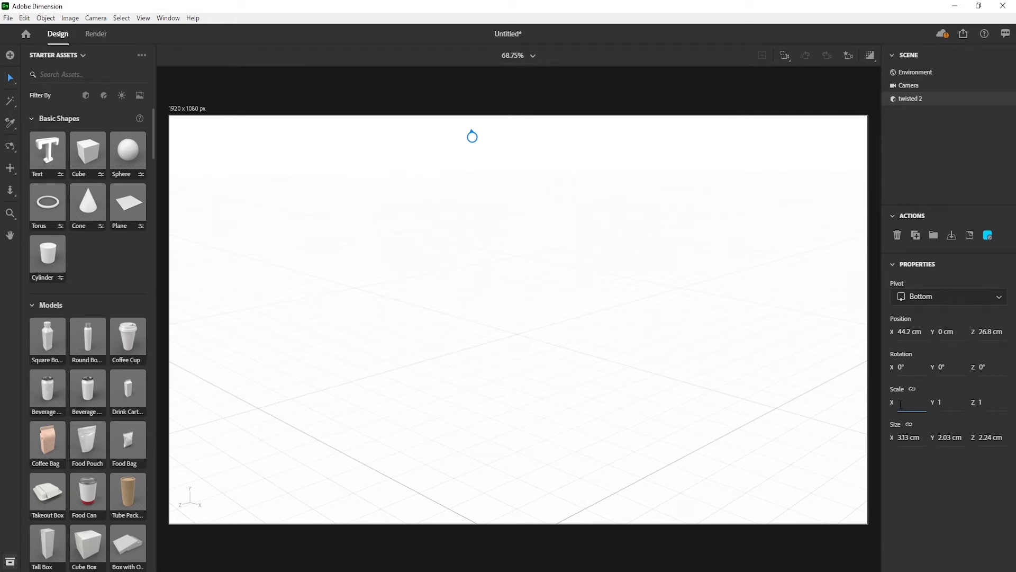
{"action": "type", "text": "80"}
{"action": "left_click", "coordinate": [911, 332]}
{"action": "type", "text": "0"}
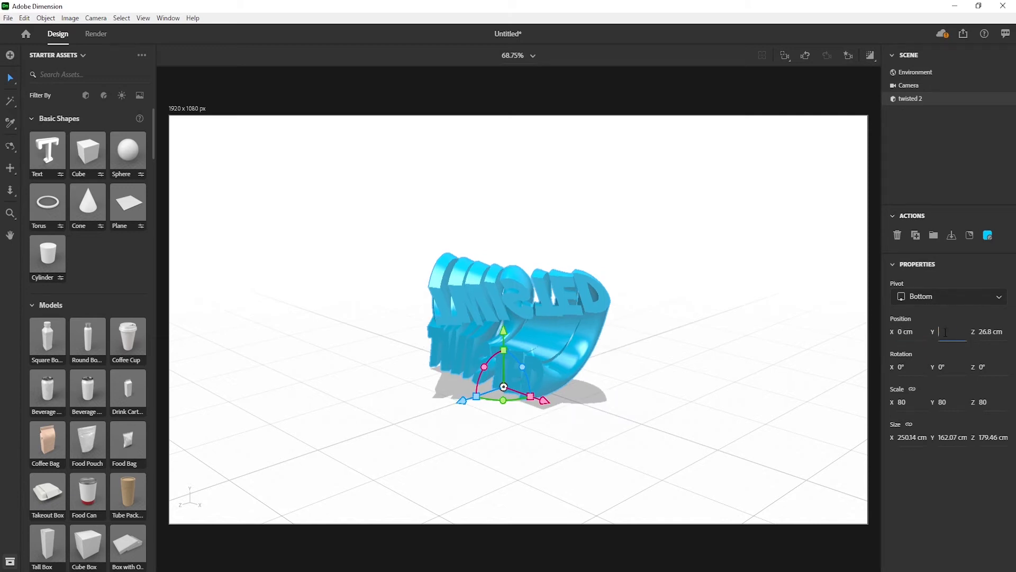
{"action": "type", "text": "80"}
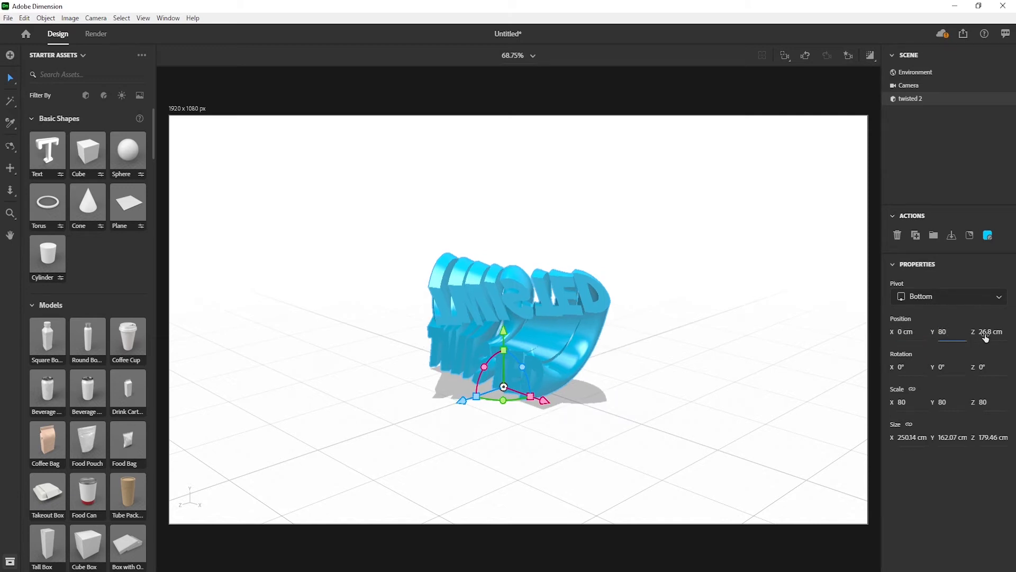
{"action": "left_click", "coordinate": [990, 332]}
{"action": "type", "text": "0"}
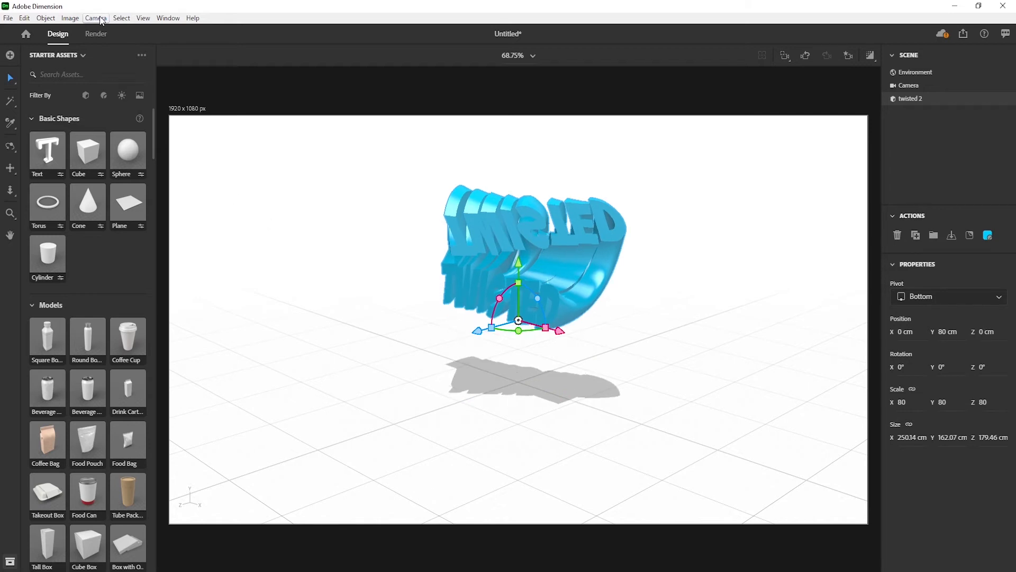
{"action": "left_click", "coordinate": [95, 17]}
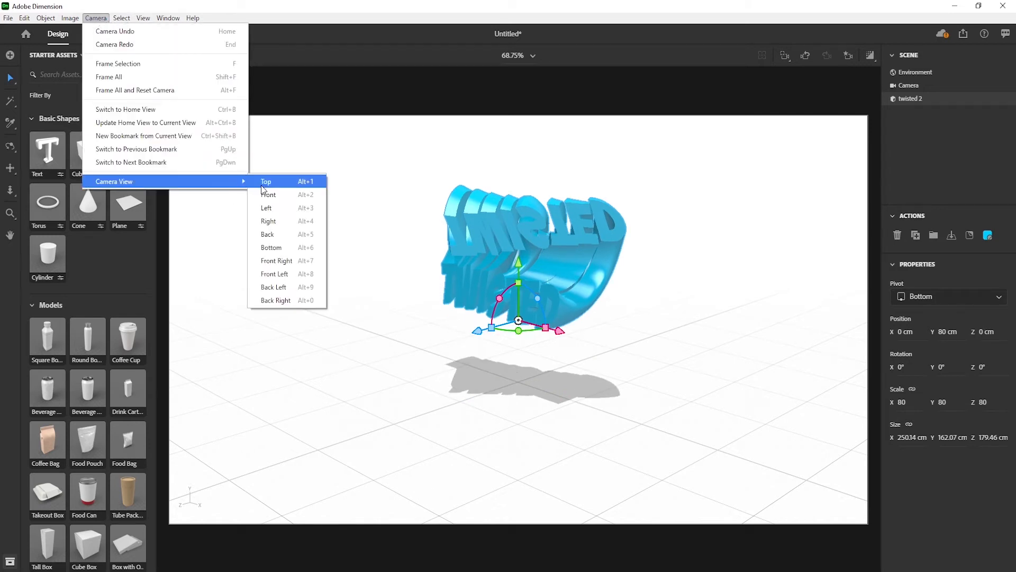
Step: Switch the camera to the Top preset view
{"action": "left_click", "coordinate": [269, 194]}
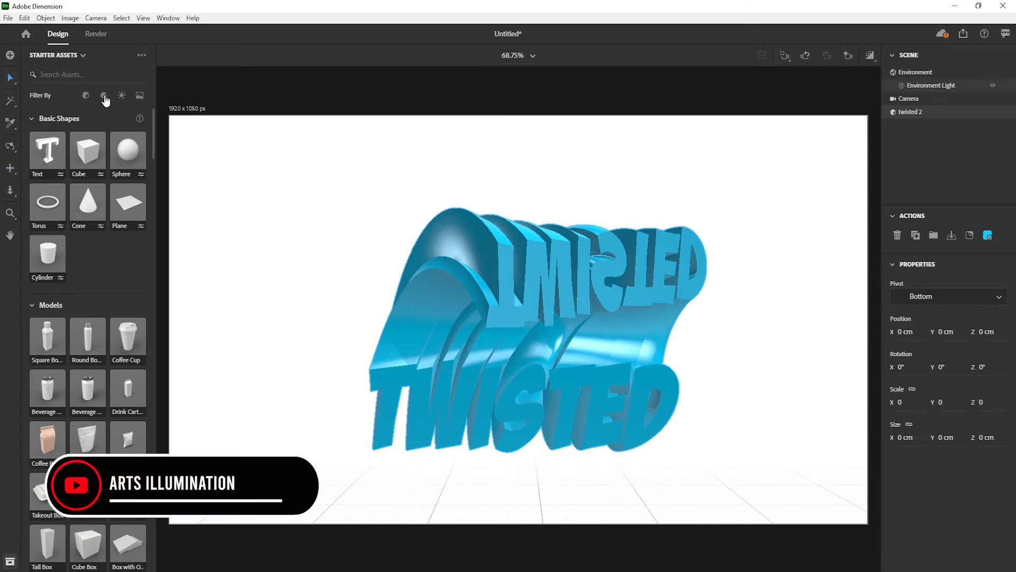
Step: Give the text a Plastic material with a solid gold base colour
{"action": "left_click", "coordinate": [104, 96]}
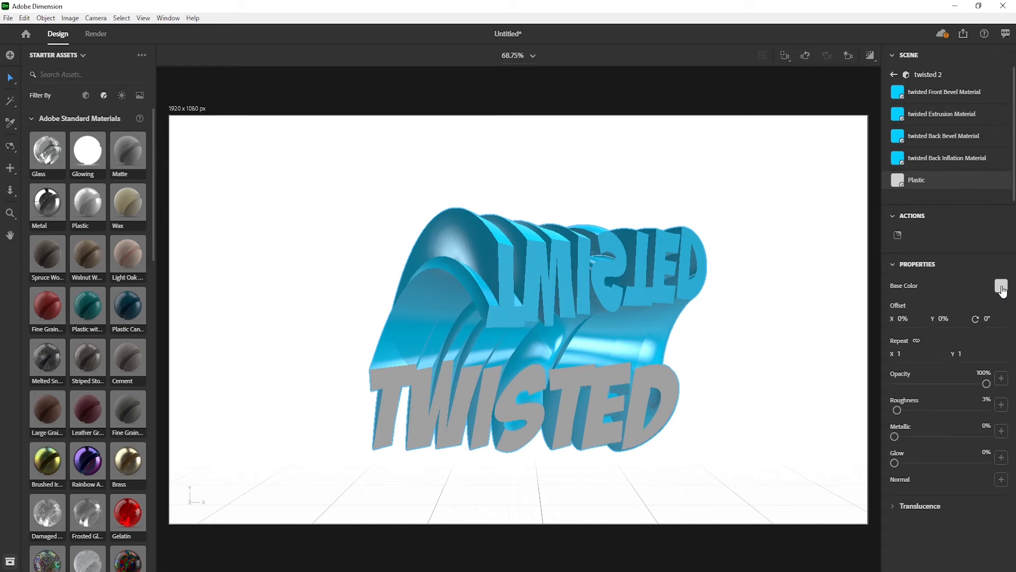
{"action": "left_click", "coordinate": [1002, 288]}
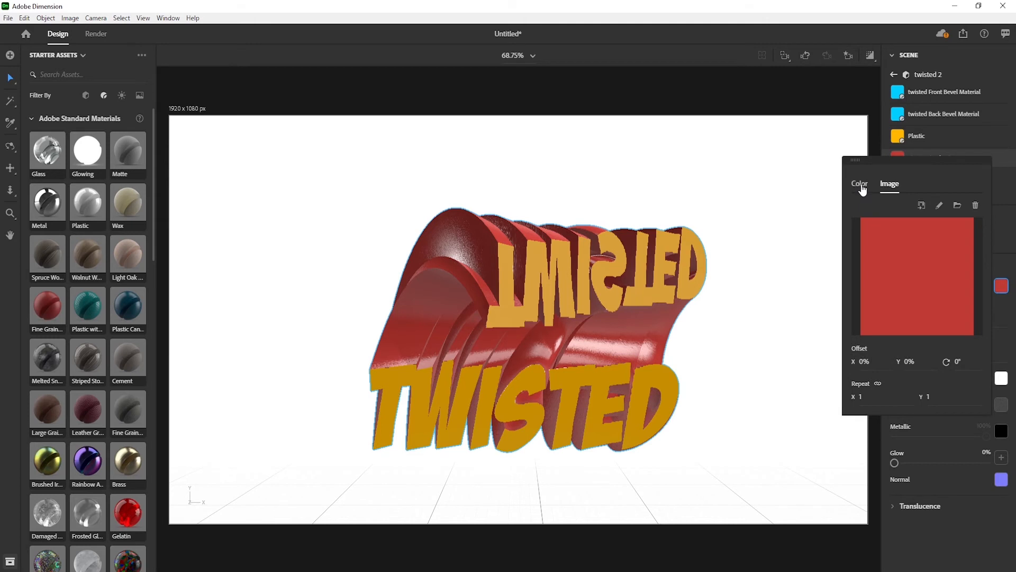
{"action": "left_click", "coordinate": [860, 184]}
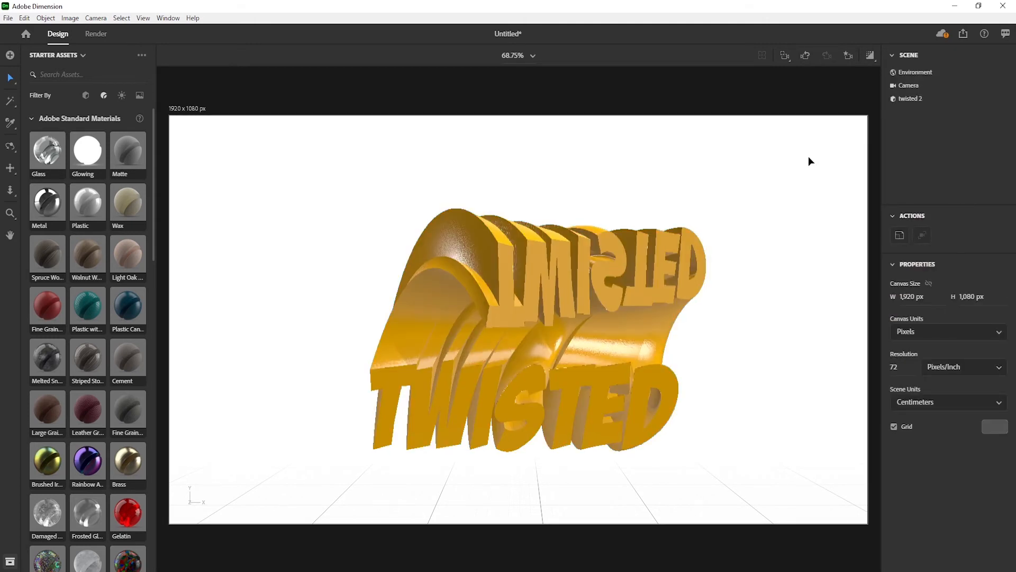
{"action": "left_click", "coordinate": [916, 72]}
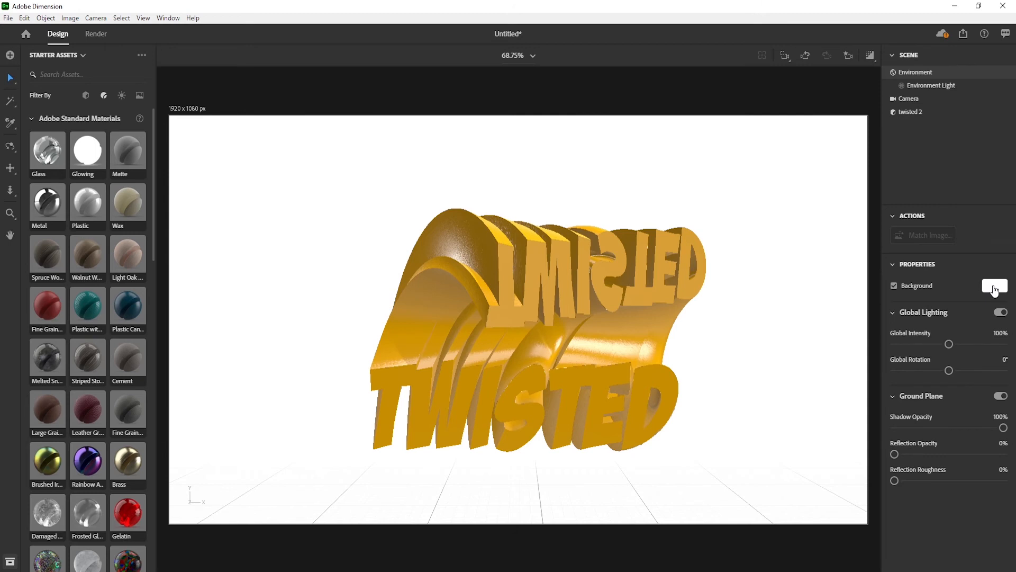
Step: Set the environment background colour to orange FF9900
{"action": "left_click", "coordinate": [995, 286]}
{"action": "type", "text": "FF9900"}
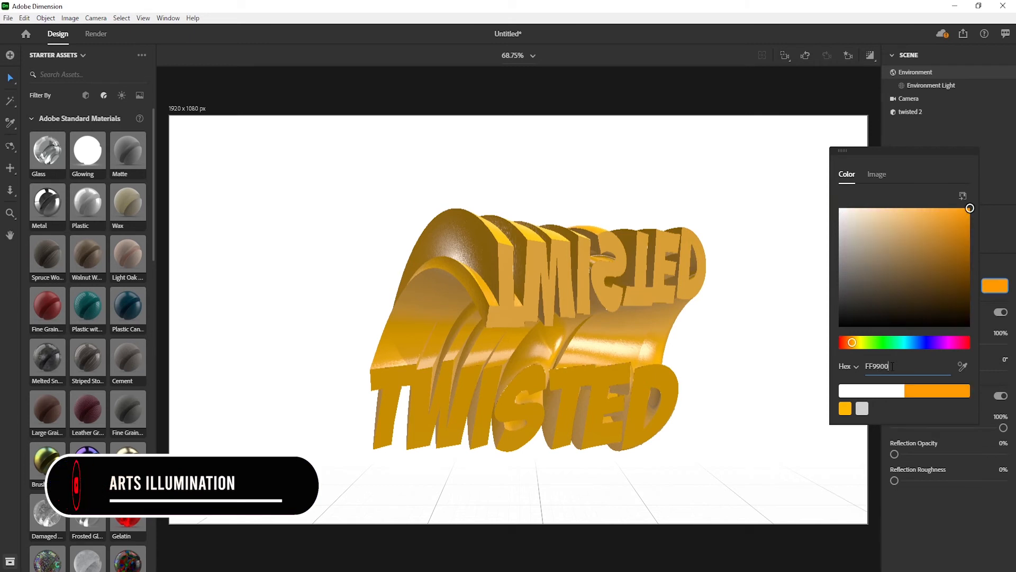
{"action": "left_click", "coordinate": [526, 121]}
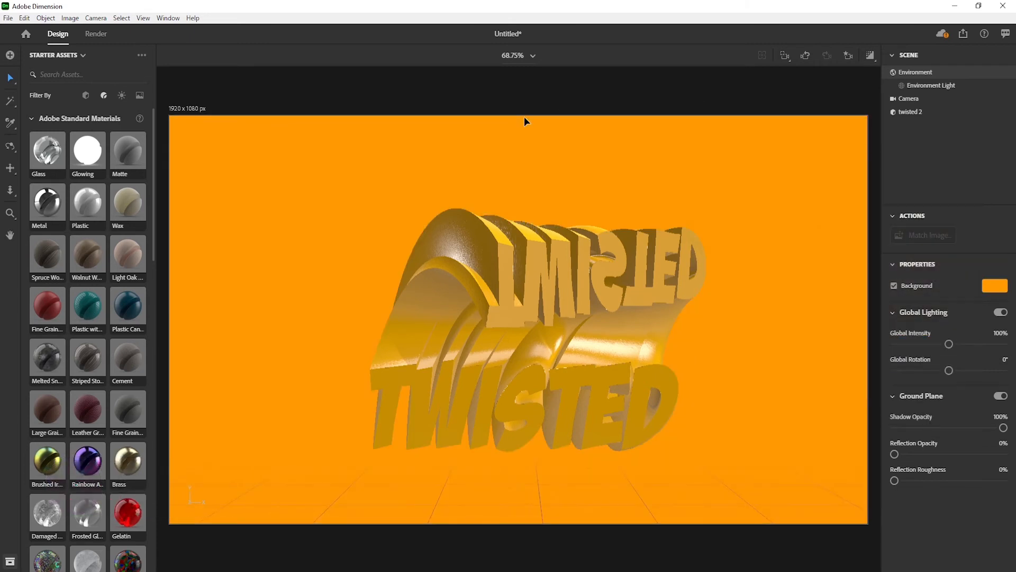
{"action": "left_click", "coordinate": [122, 95]}
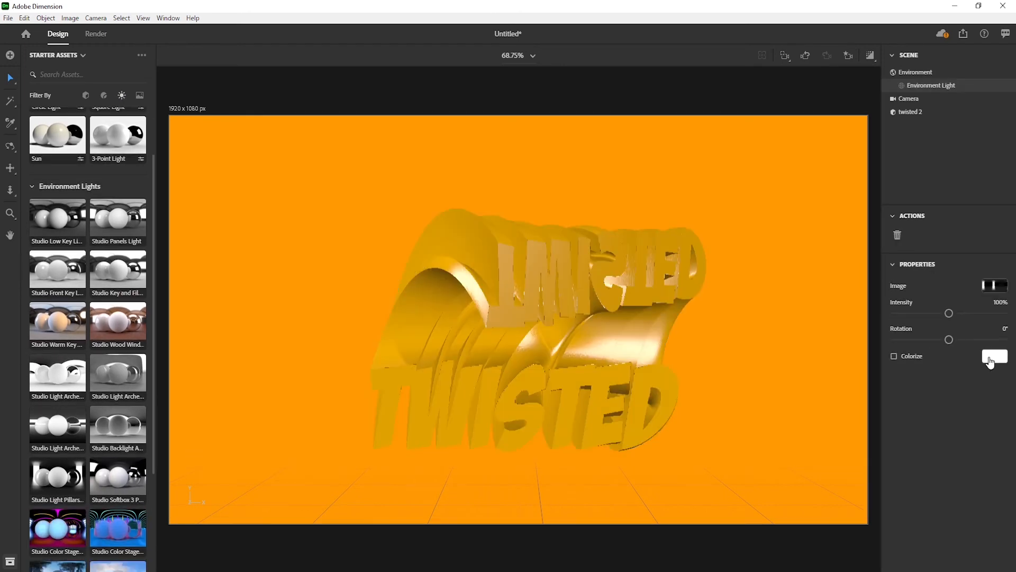
Step: Colorize the environment light with peach hex FFB68C
{"action": "left_click", "coordinate": [993, 355]}
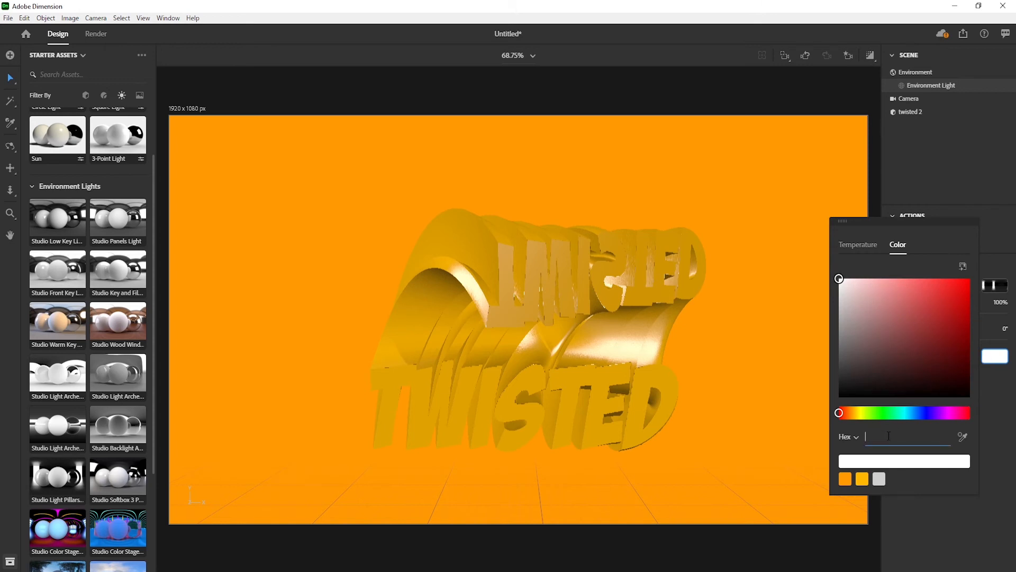
{"action": "type", "text": "FFF"}
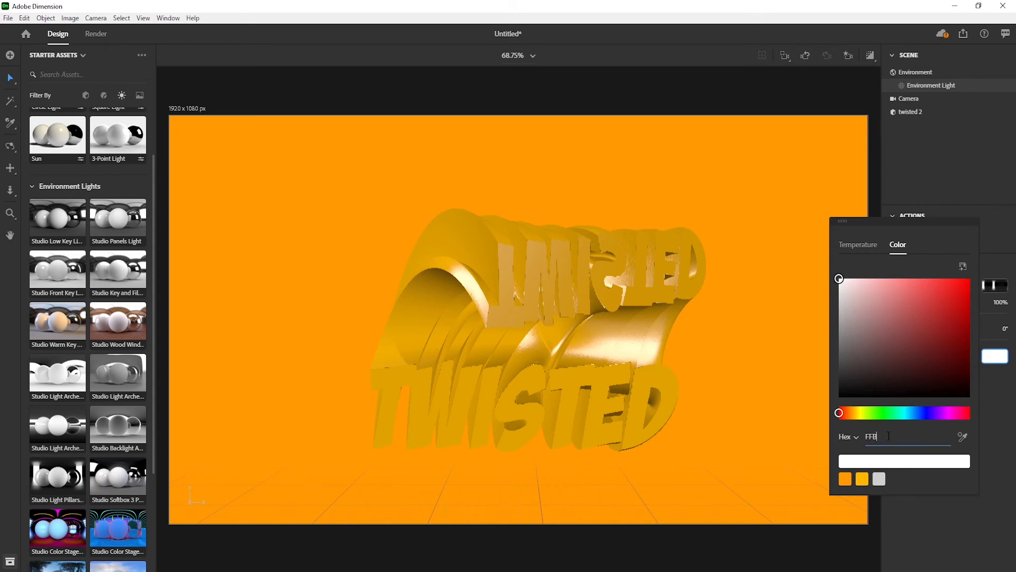
{"action": "type", "text": "FFB68C"}
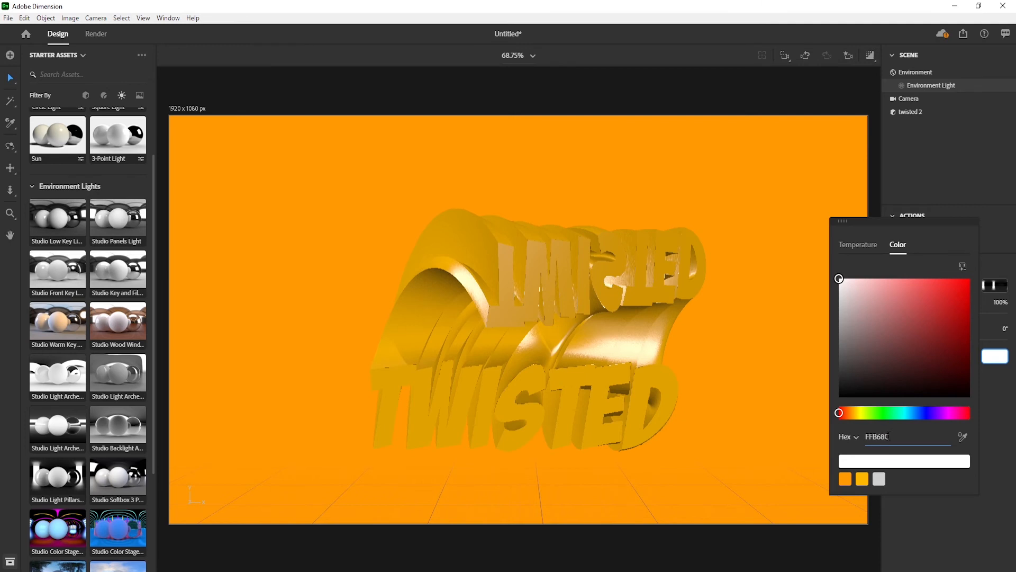
{"action": "mouse_move", "coordinate": [864, 198]}
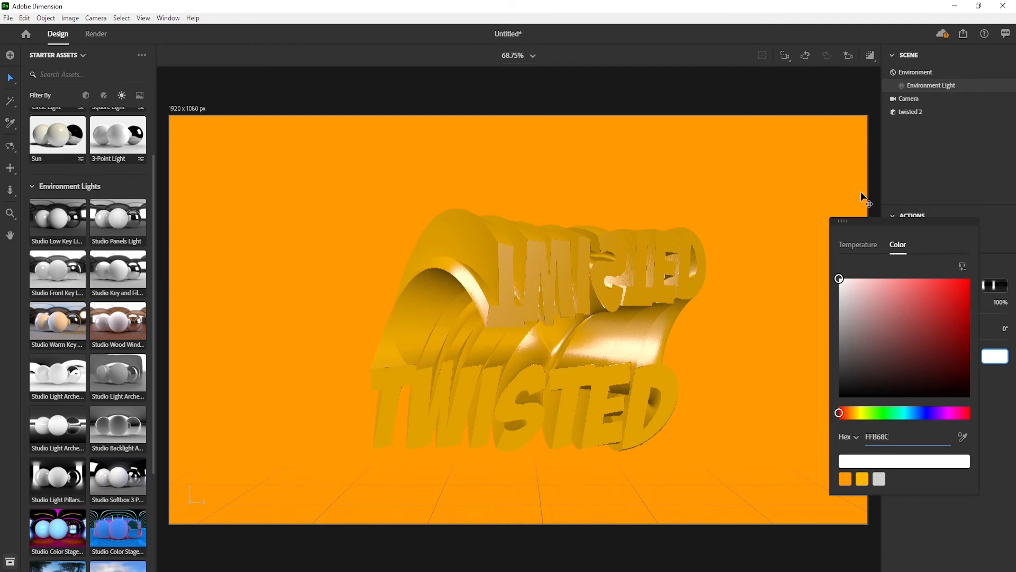
{"action": "left_click_drag", "start_coordinate": [840, 279], "coordinate": [898, 278]}
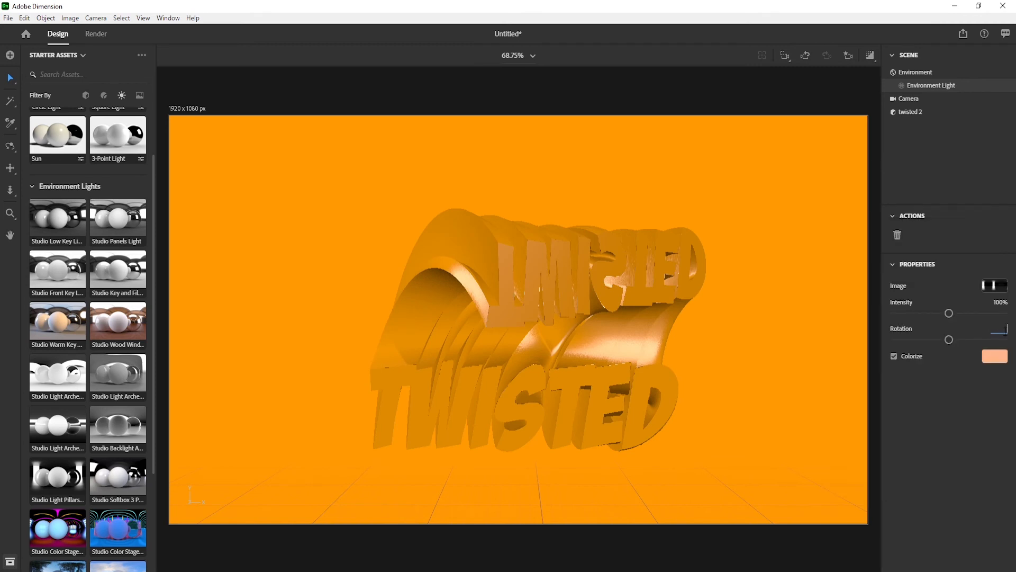
{"action": "left_click", "coordinate": [910, 98]}
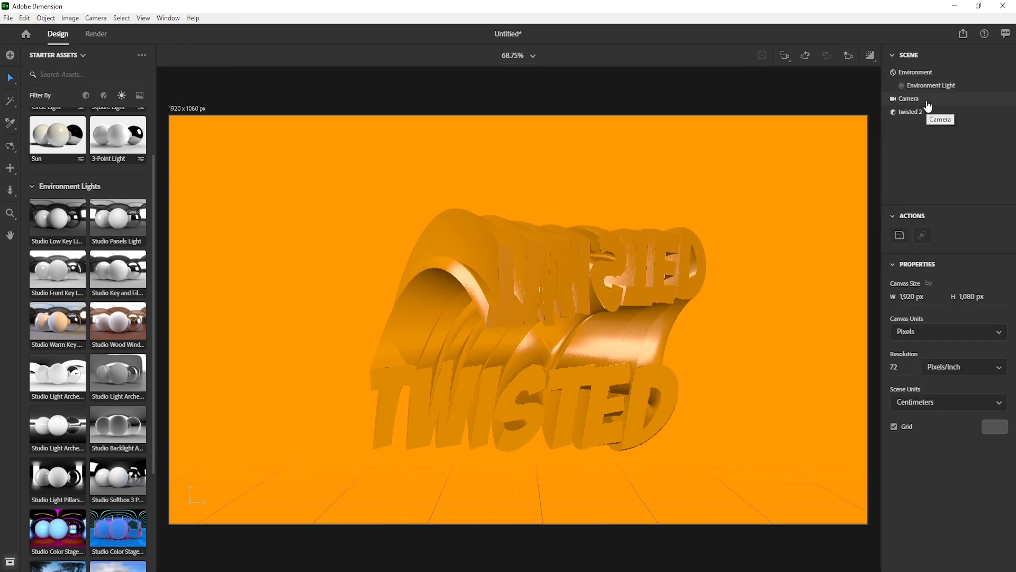
{"action": "left_click", "coordinate": [910, 99]}
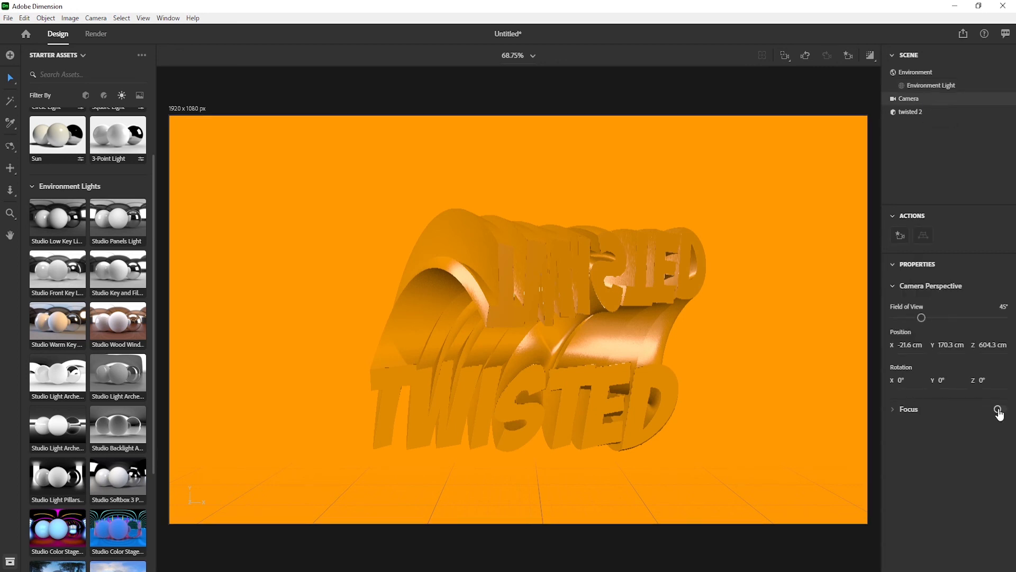
{"action": "left_click", "coordinate": [1001, 409]}
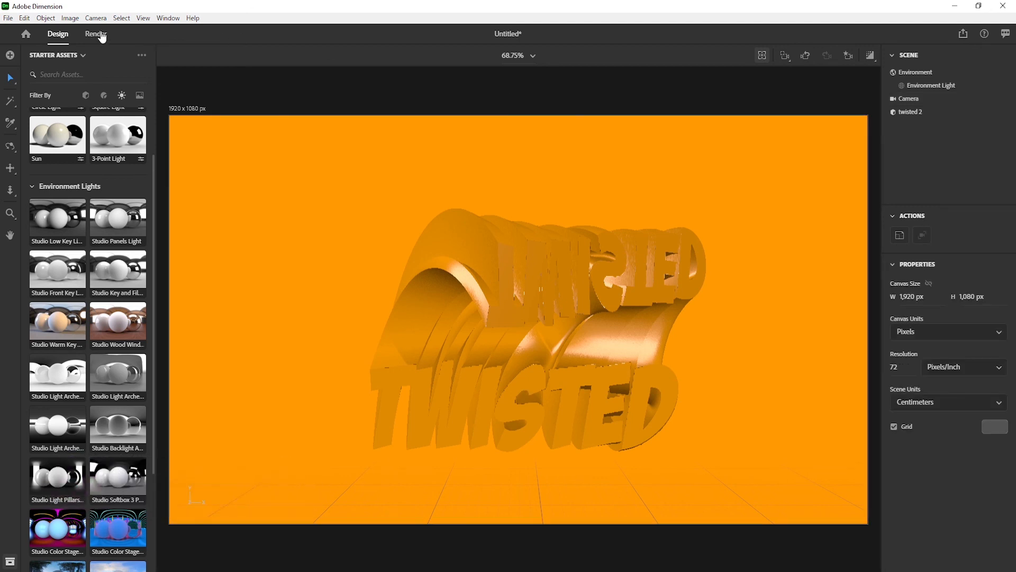
Step: Open render settings and name the export file 'TWISTE…' for a PSD render to the Desktop
{"action": "left_click", "coordinate": [95, 34]}
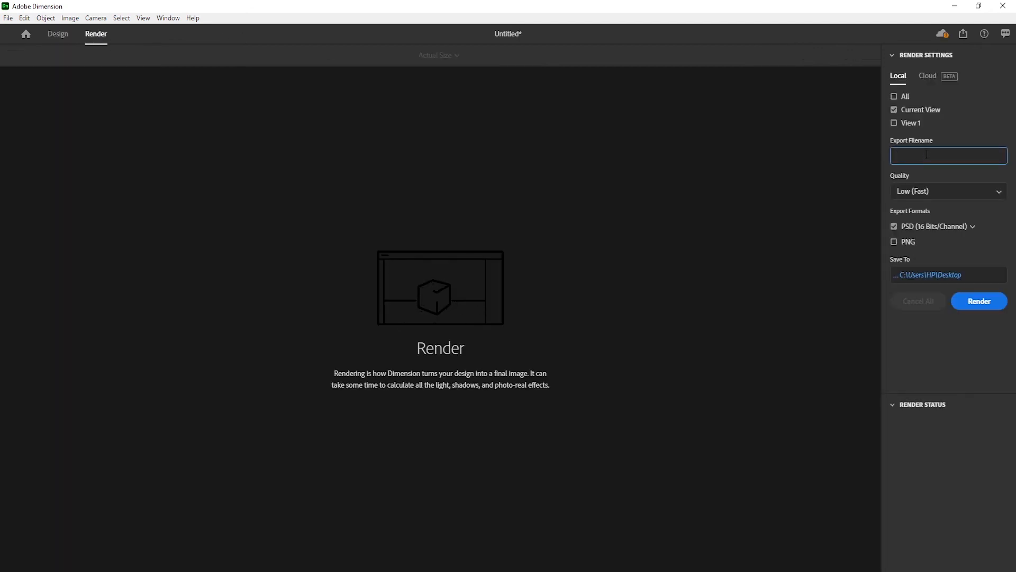
{"action": "type", "text": "TWISTE"}
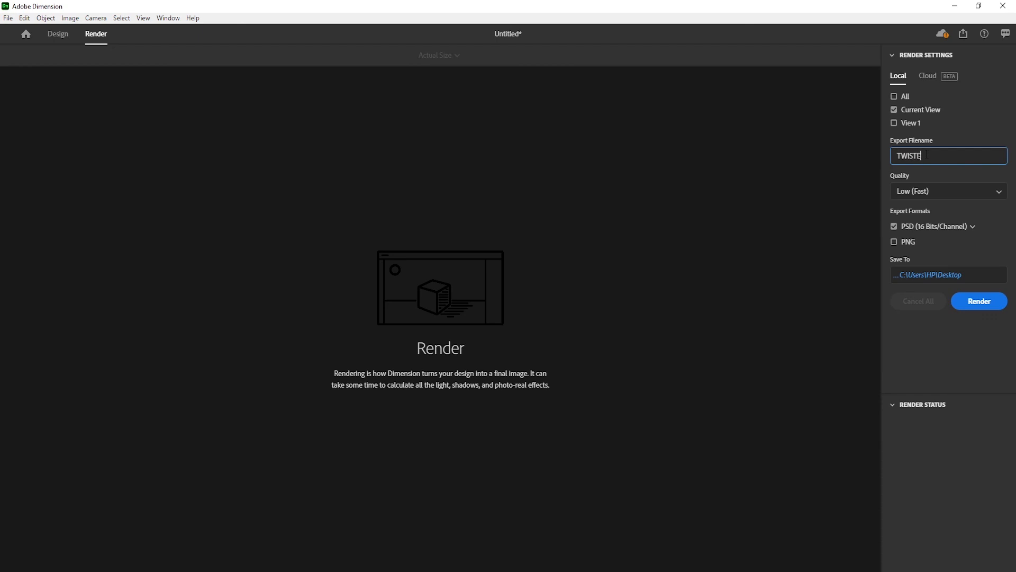